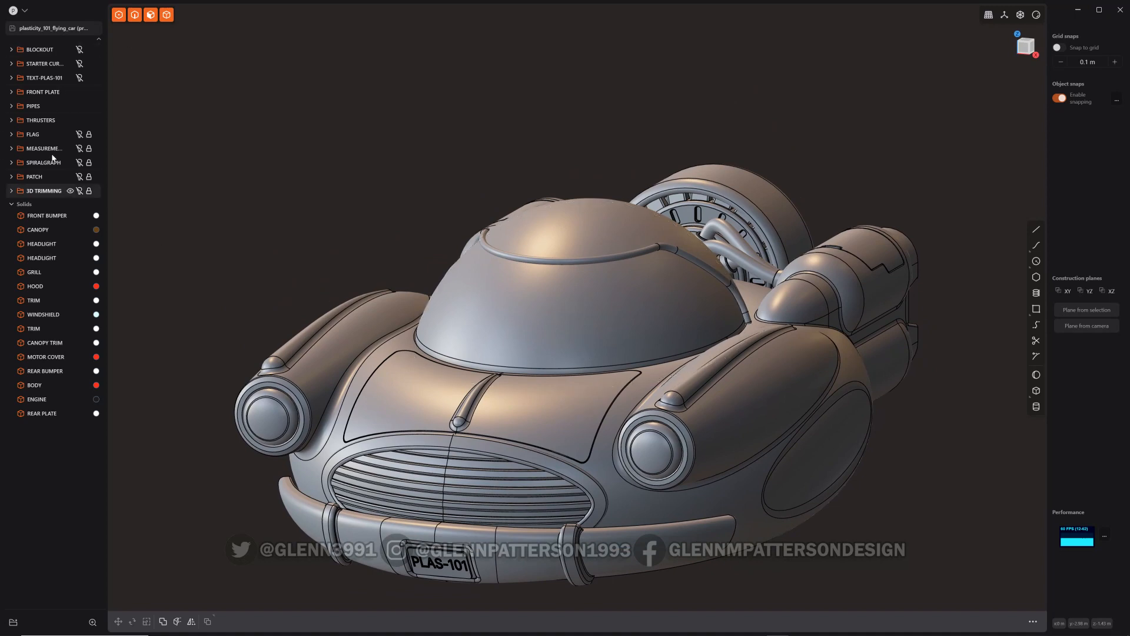
- Unhide the FLAG folder in the outliner to show the flag and its star curves
left_click(70, 134)
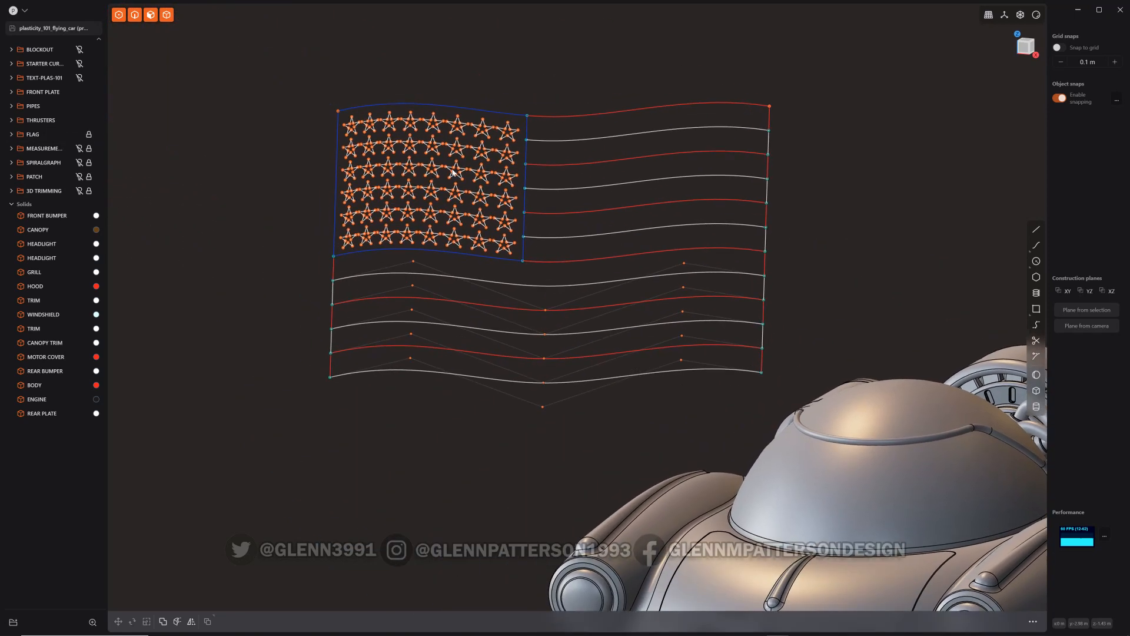
mouse_move(643, 261)
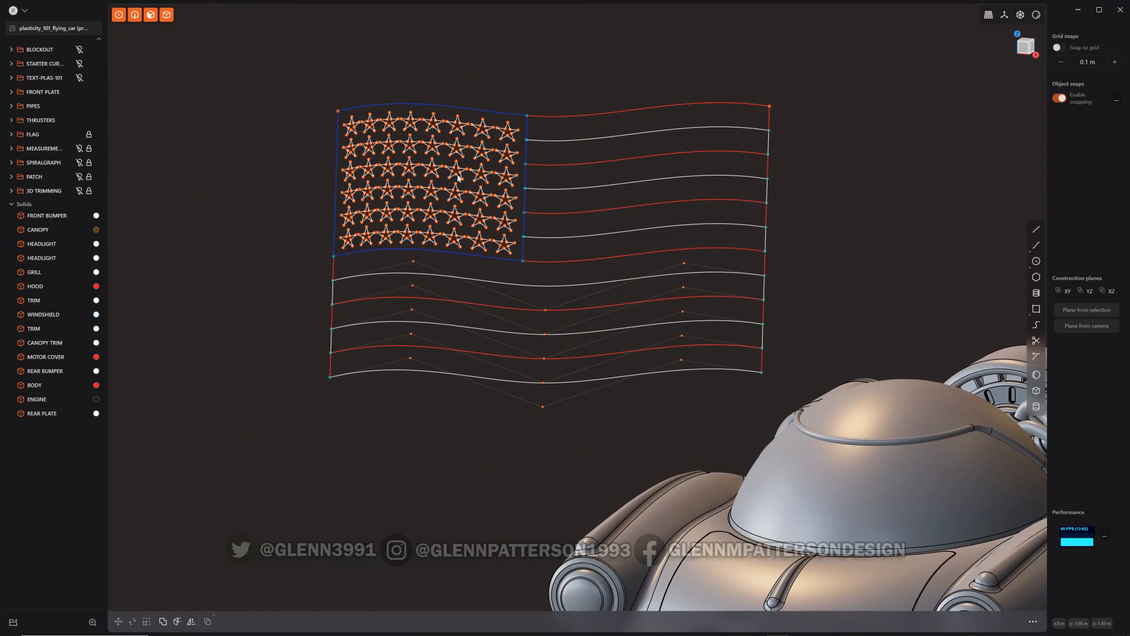
mouse_move(521, 232)
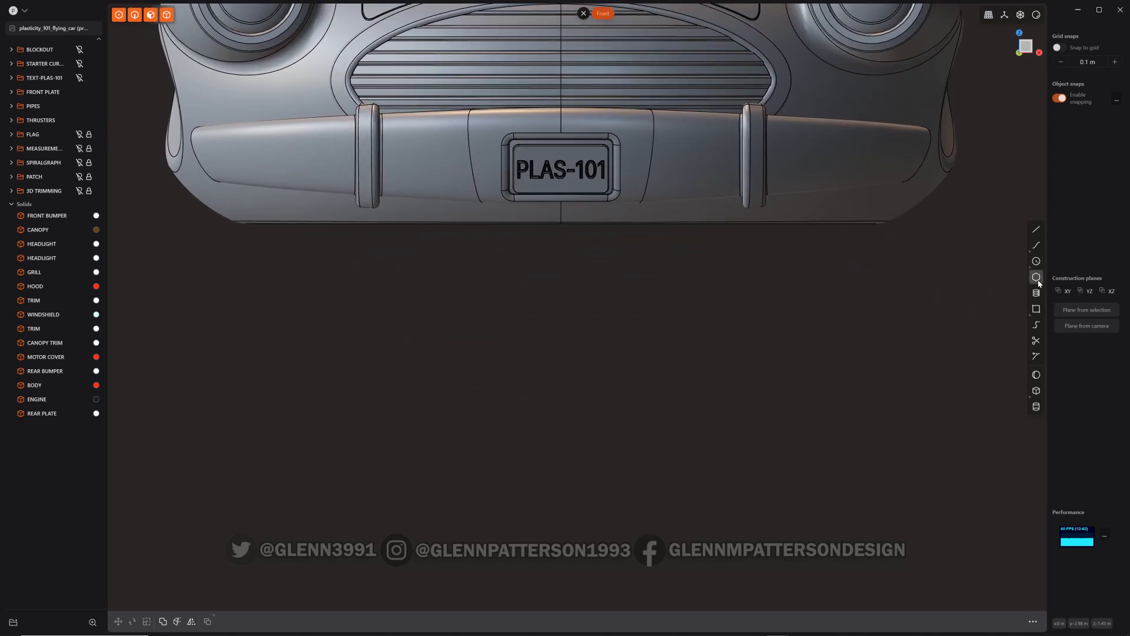
- Draw a regular pentagon curve sized to sit just below the front bumper
left_click(1036, 276)
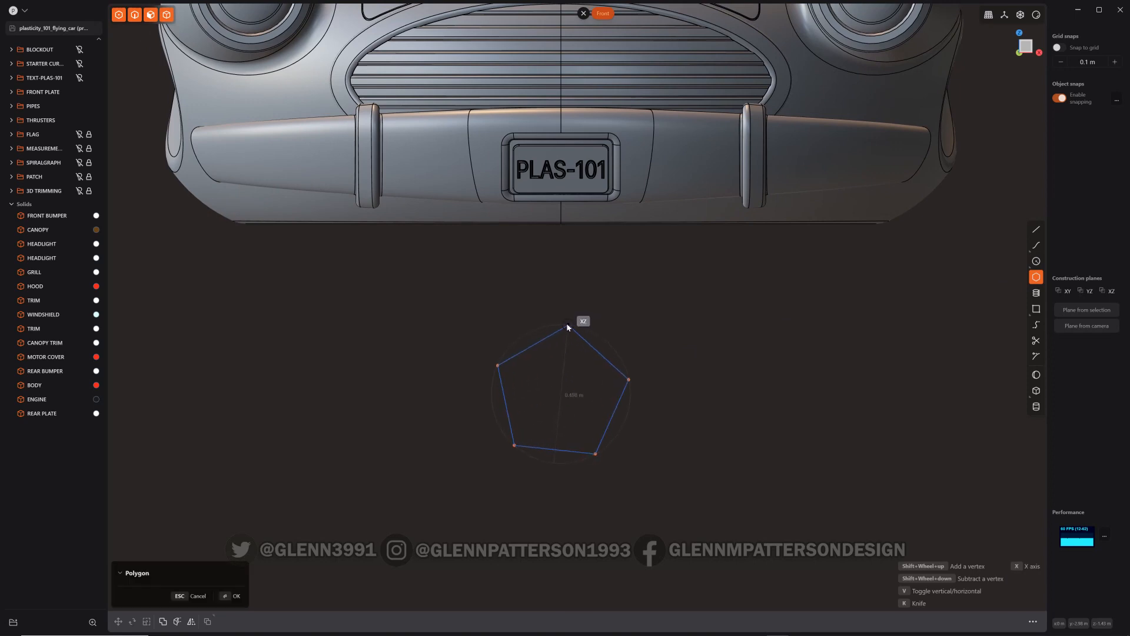
left_click_drag(569, 326, 564, 245)
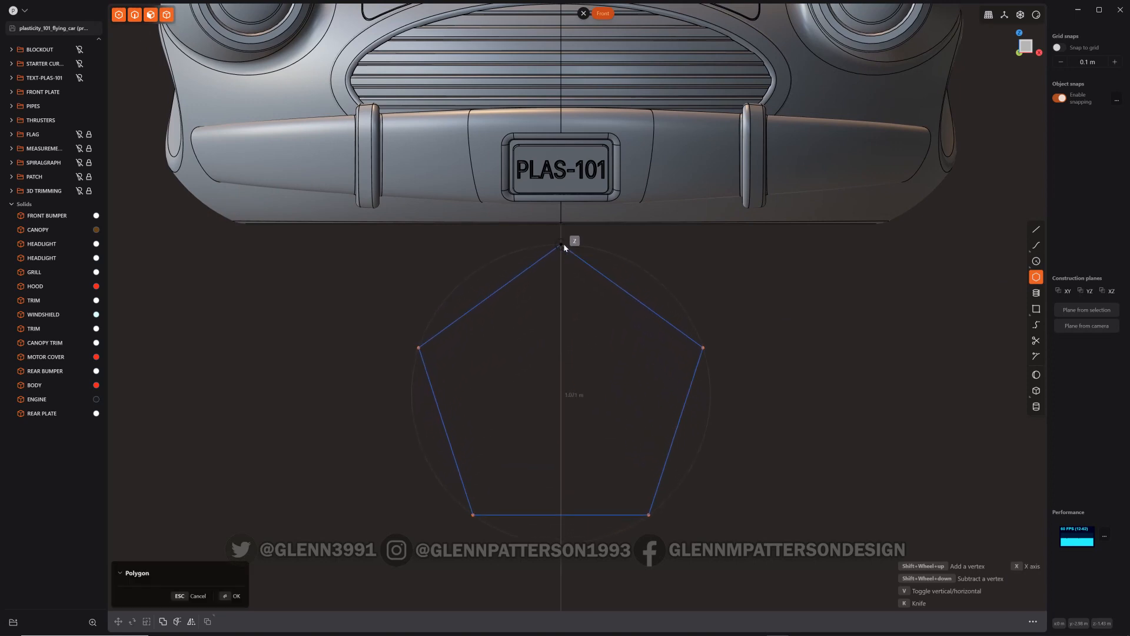
left_click(235, 596)
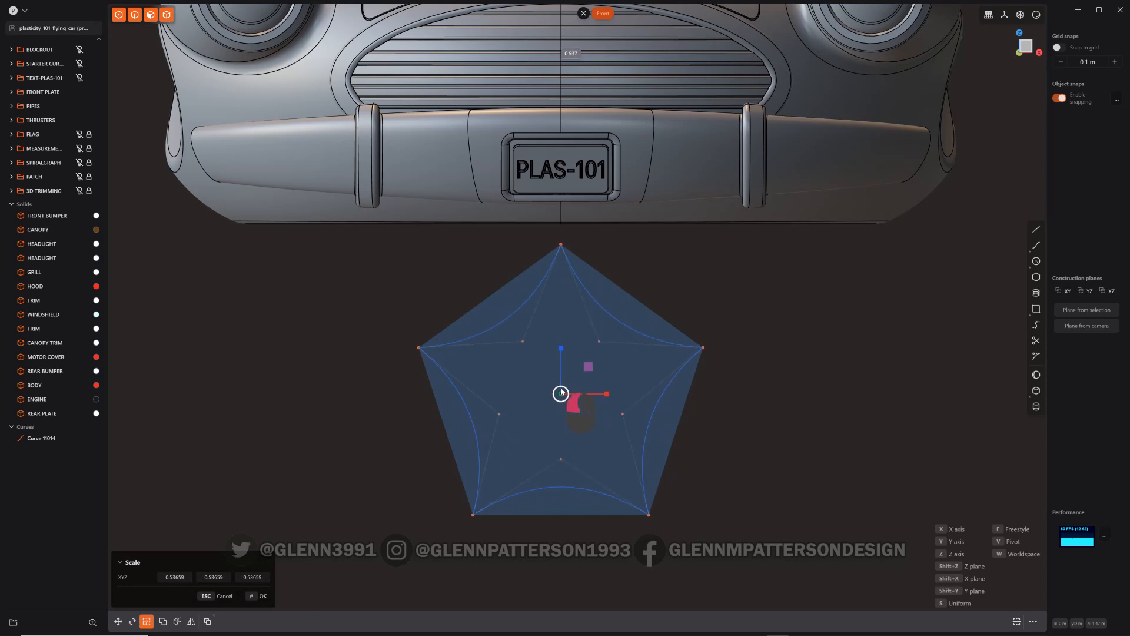
- Scale the edge-midpoint CVs inward to turn the pentagon into a curved star
left_click_drag(594, 394, 582, 403)
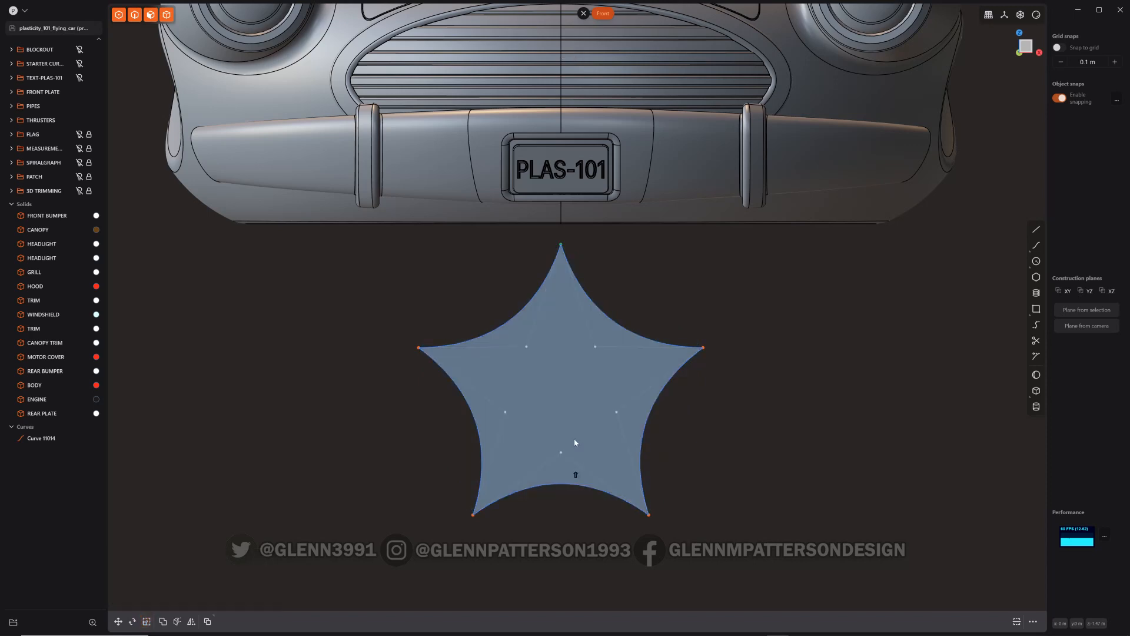
left_click(1036, 229)
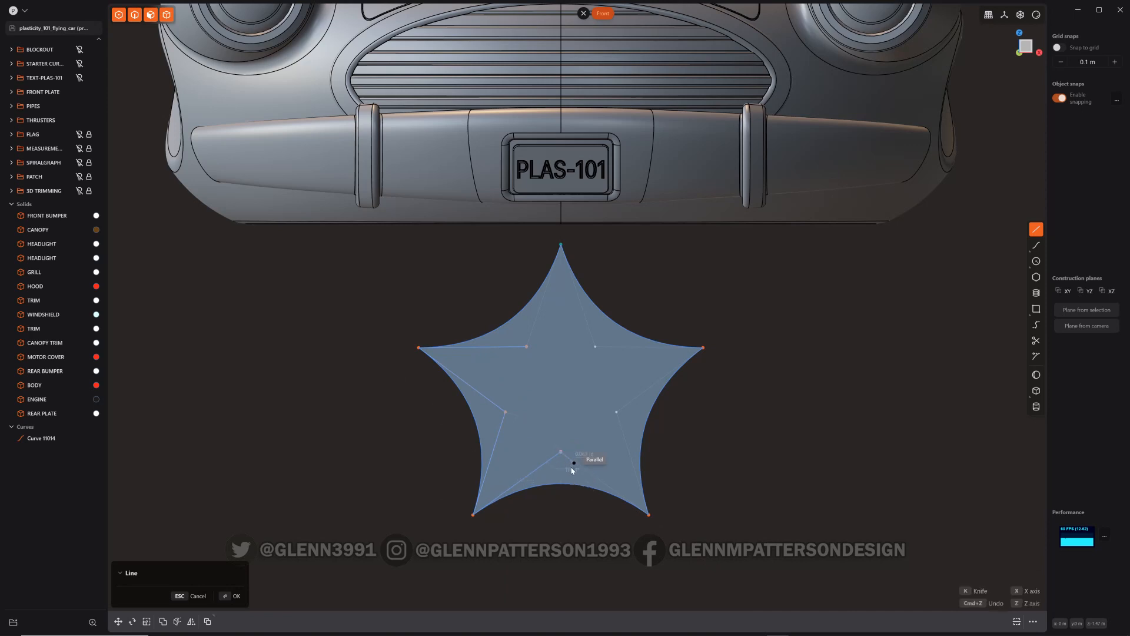
- Undo the misplaced line drawn inside the star
key("ctrl+z")
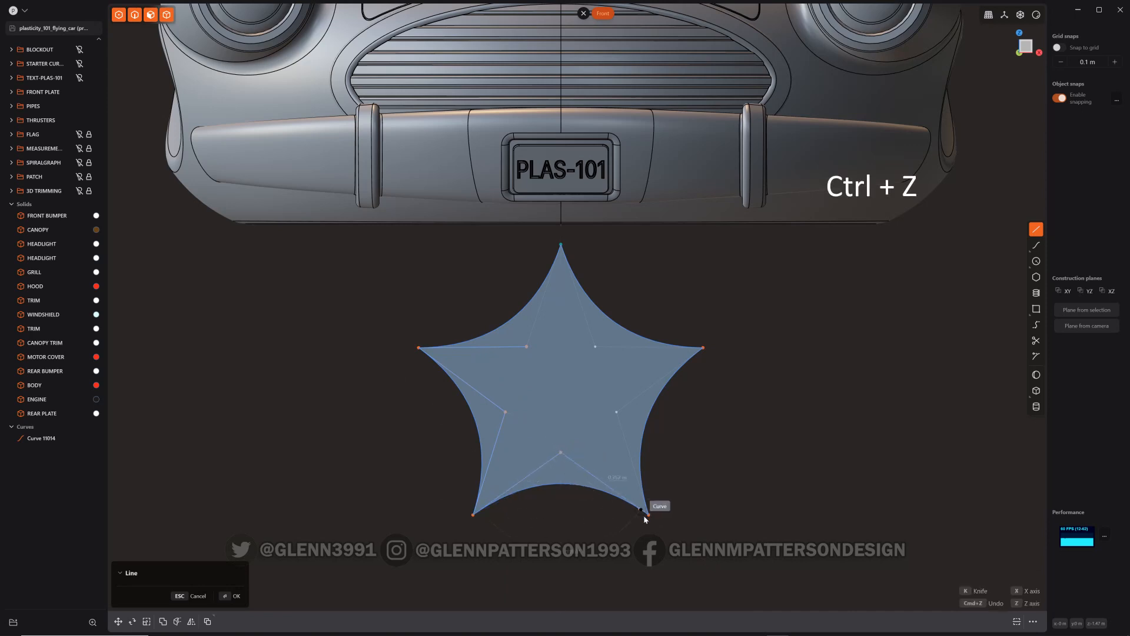